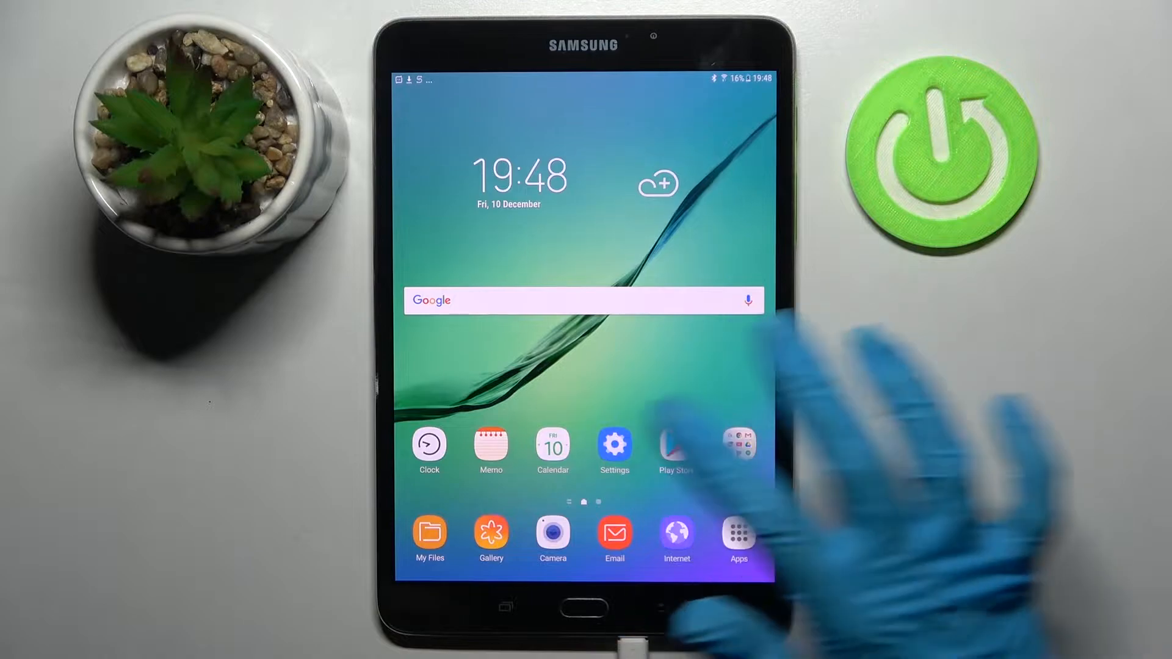
Step: Go to Settings > Lock screen and security and choose Pattern as the screen lock type
left_click(613, 442)
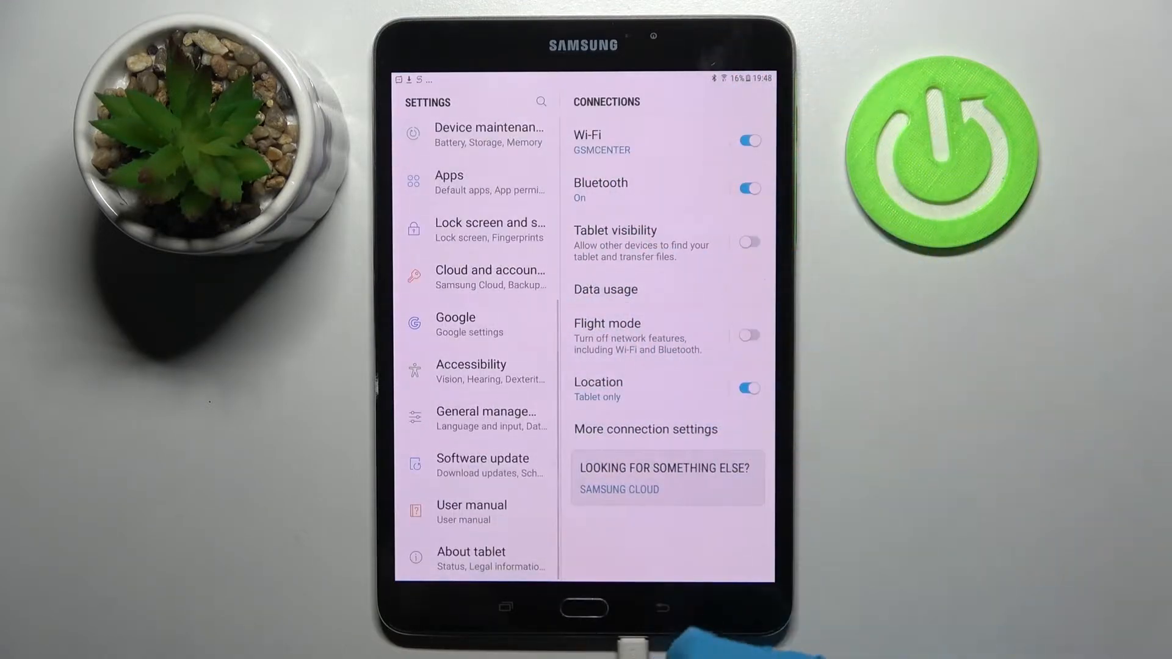
scroll("down", 3)
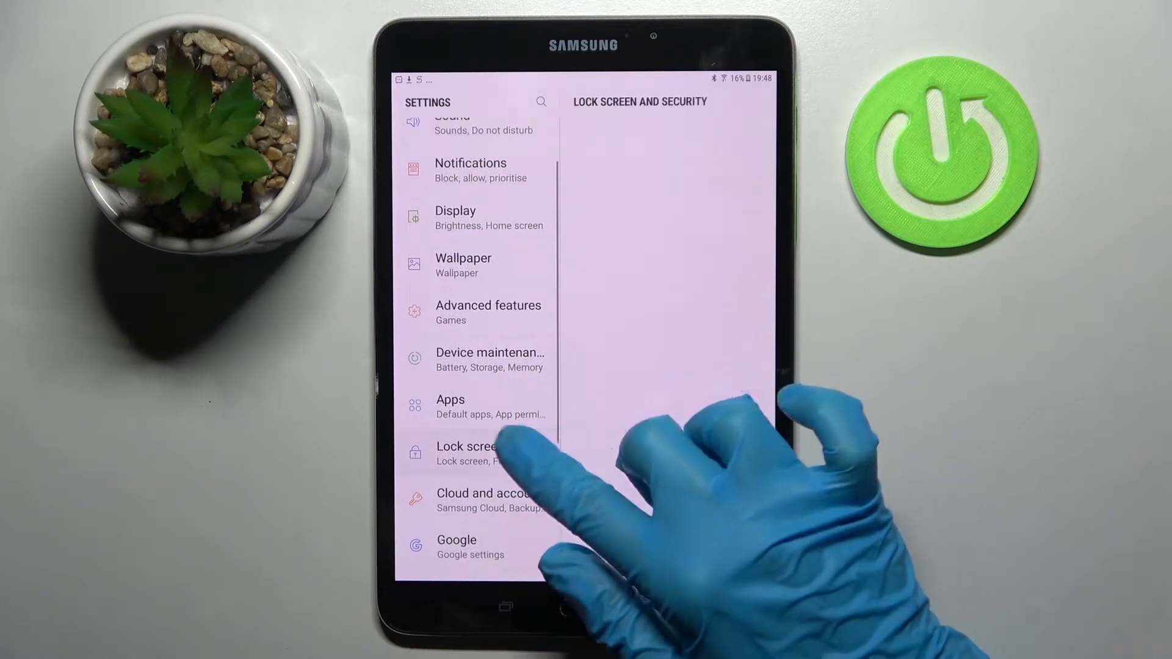
left_click(478, 453)
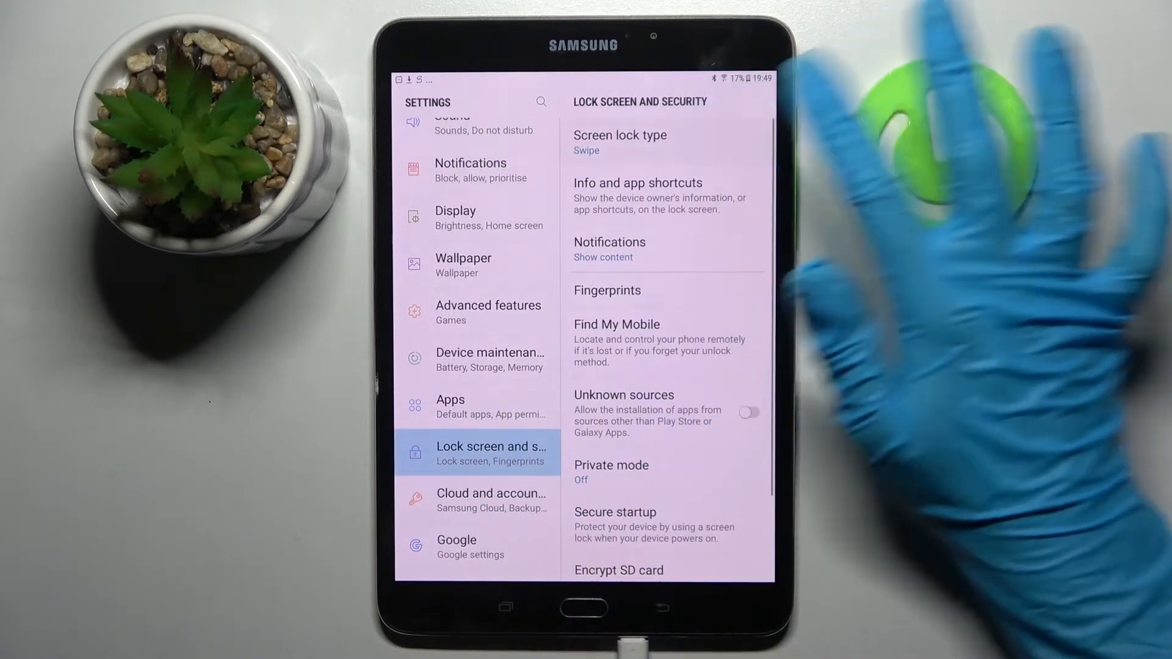
left_click(619, 142)
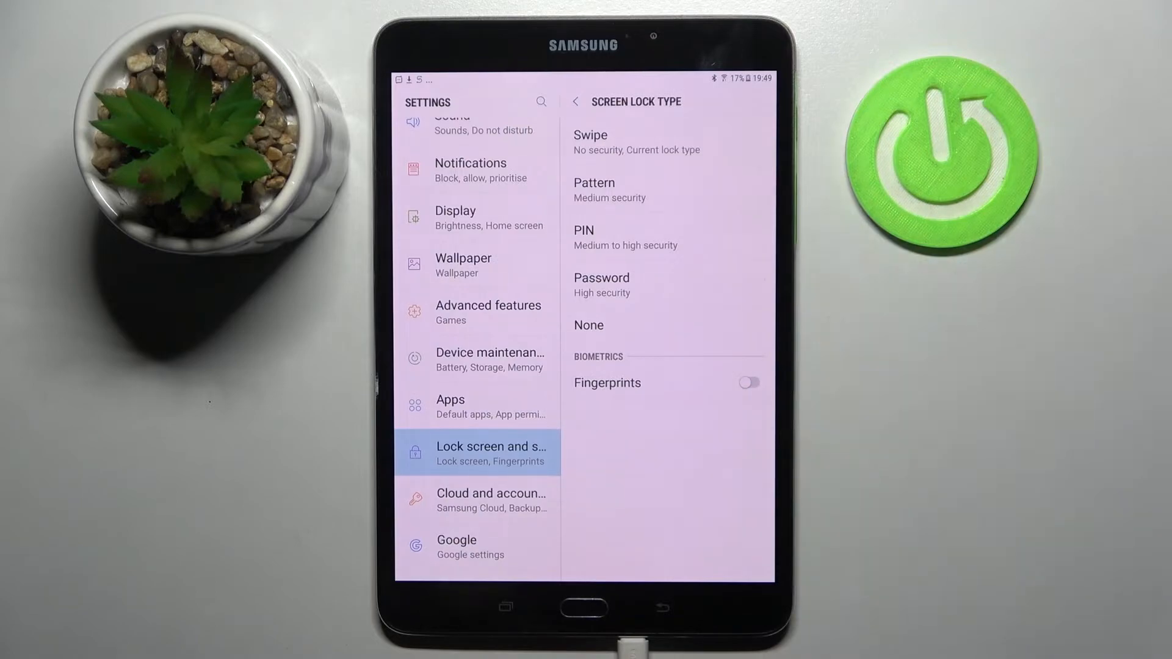
left_click(594, 183)
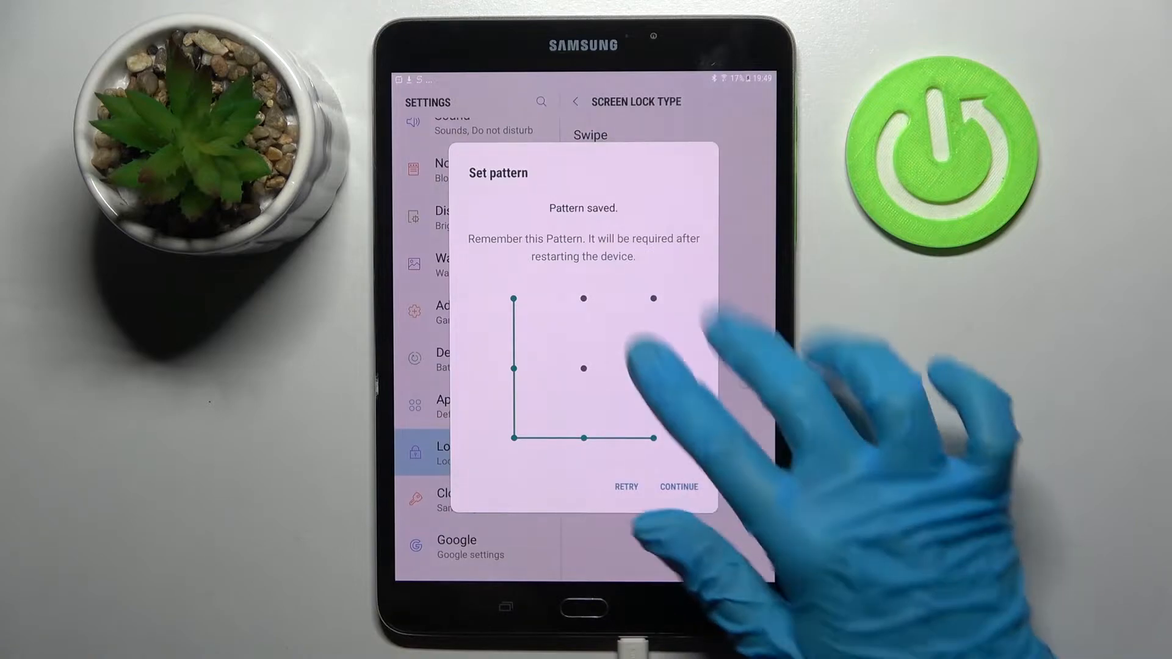
Step: Confirm the L-shaped unlock pattern and choose Do not show notifications on the lock screen
left_click(678, 486)
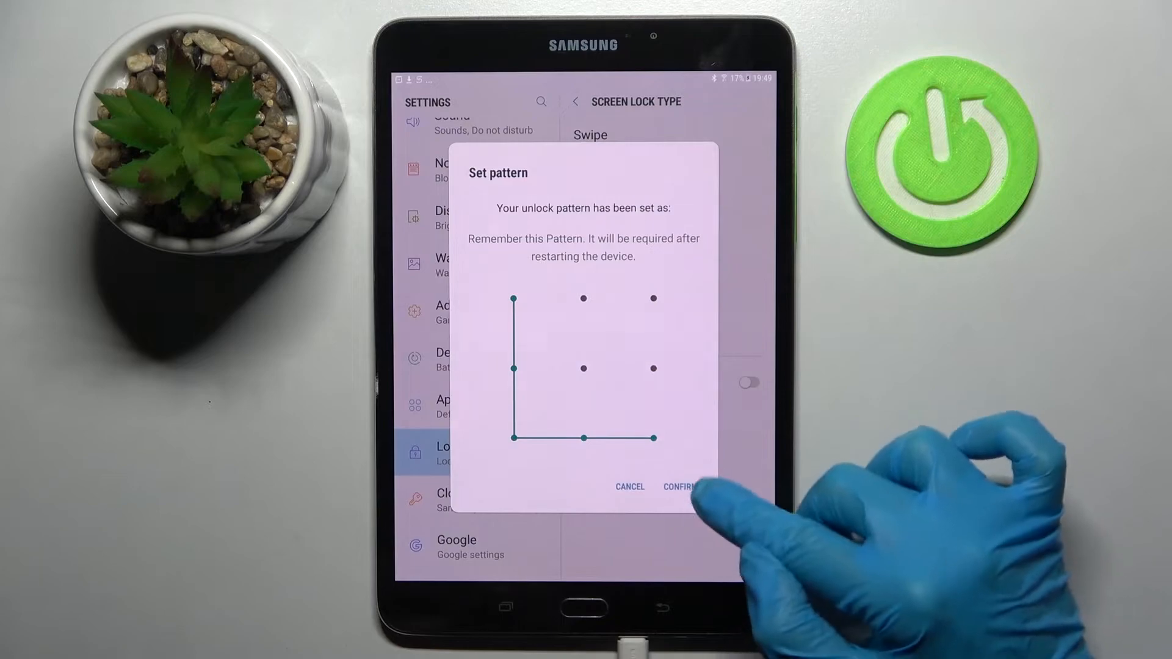
left_click(679, 486)
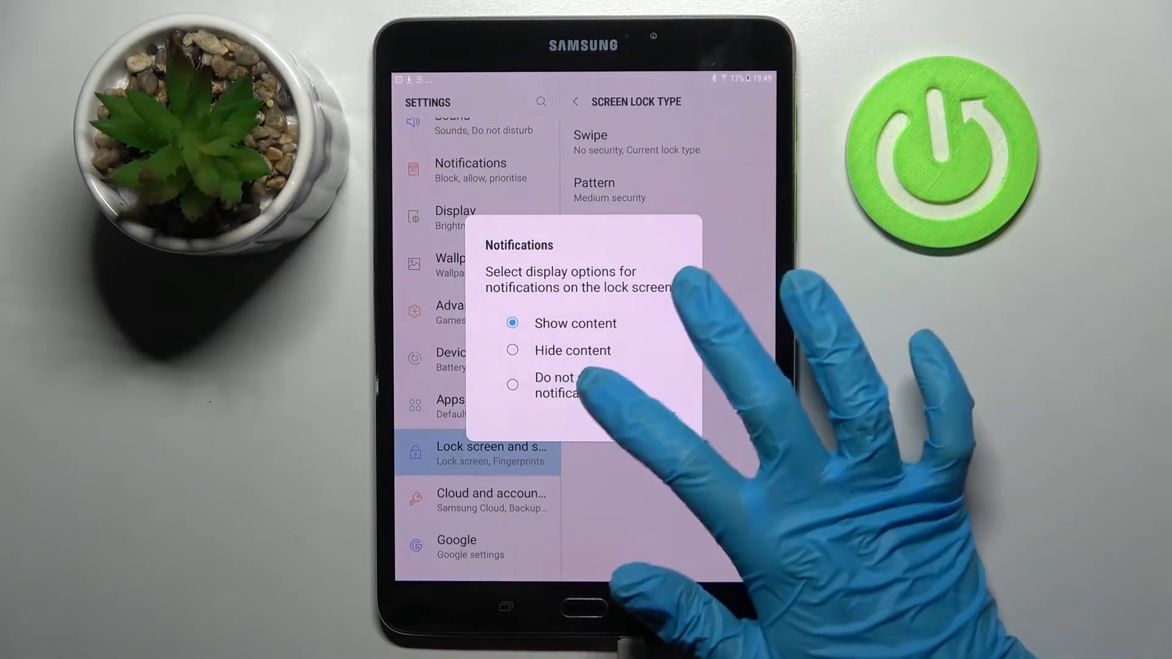
left_click(513, 383)
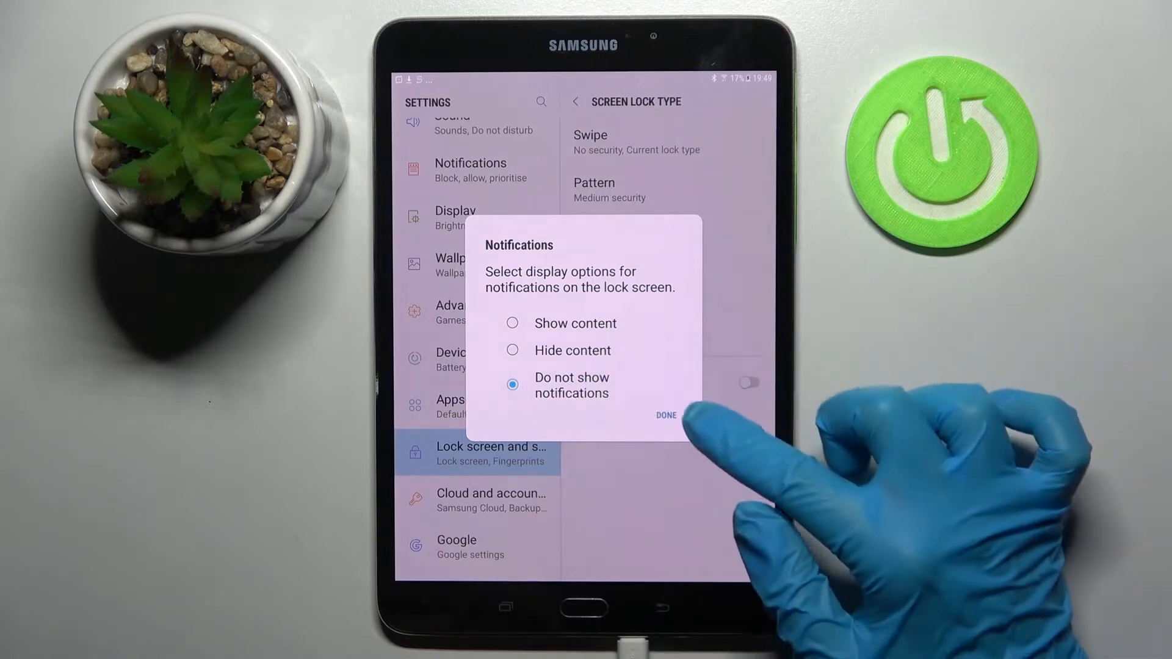
left_click(665, 415)
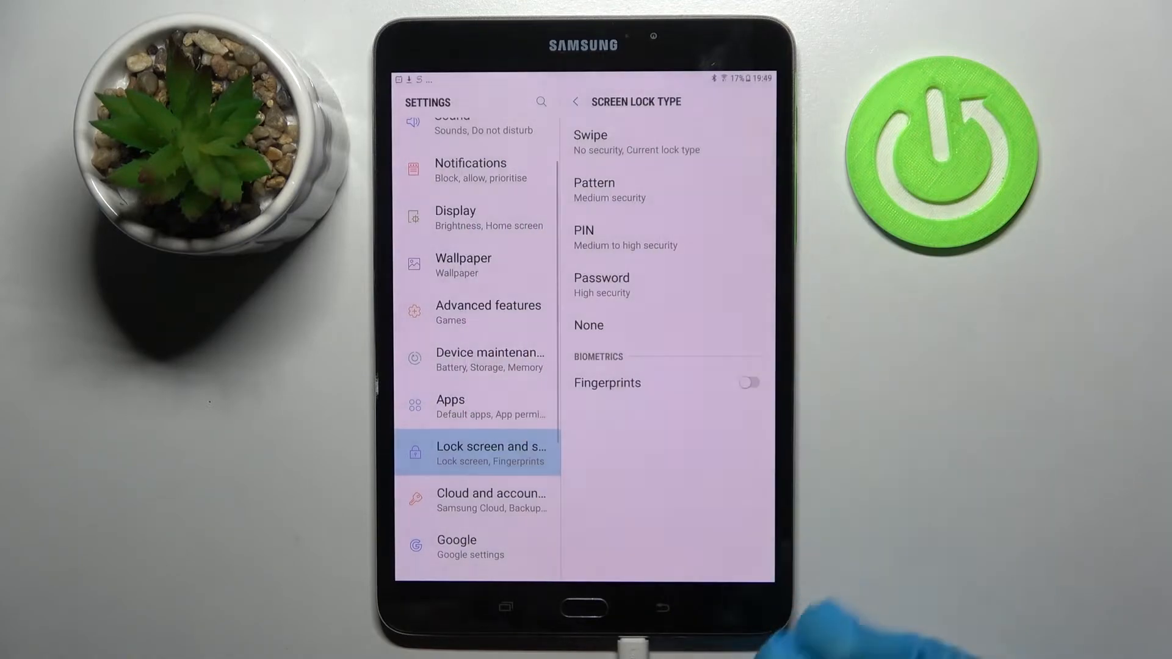
left_click(749, 382)
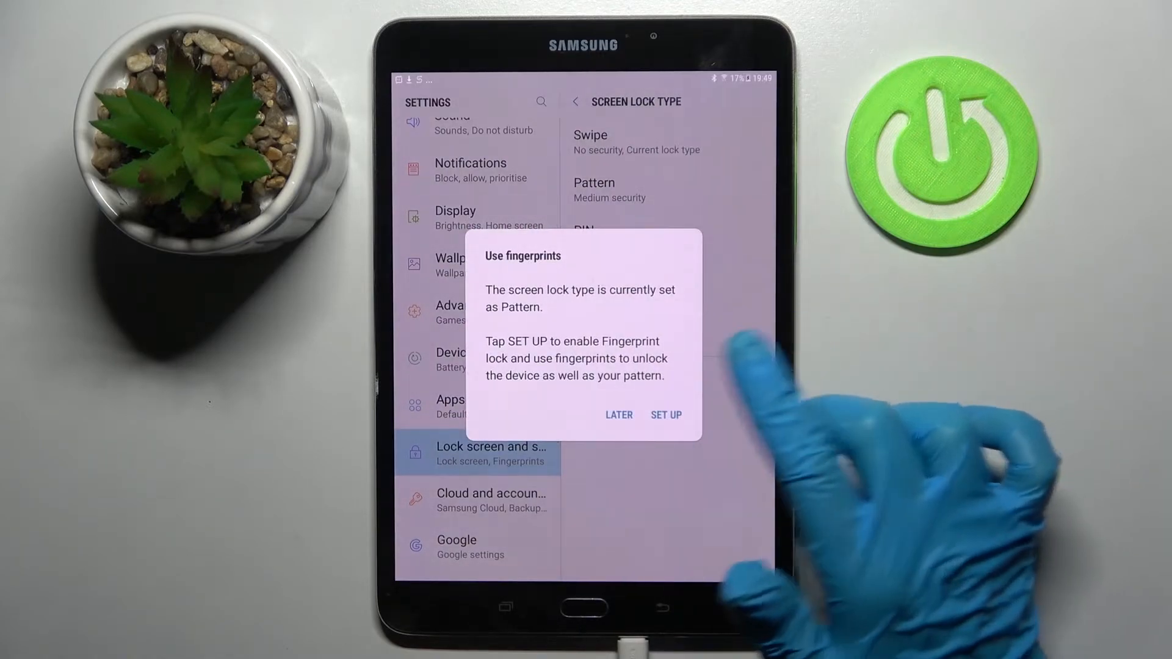